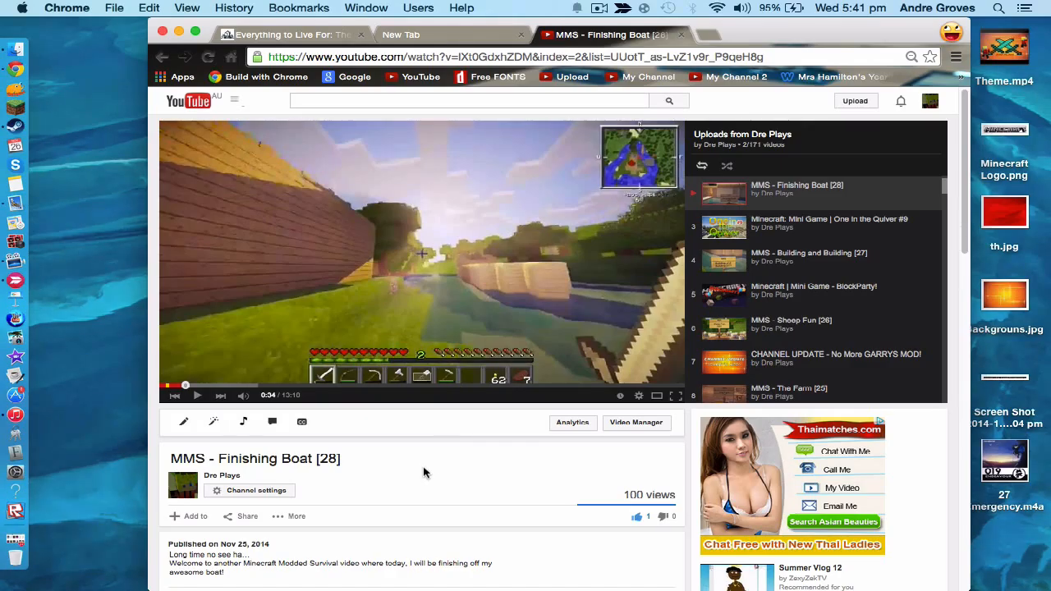
{"action": "mouse_move", "coordinate": [428, 468]}
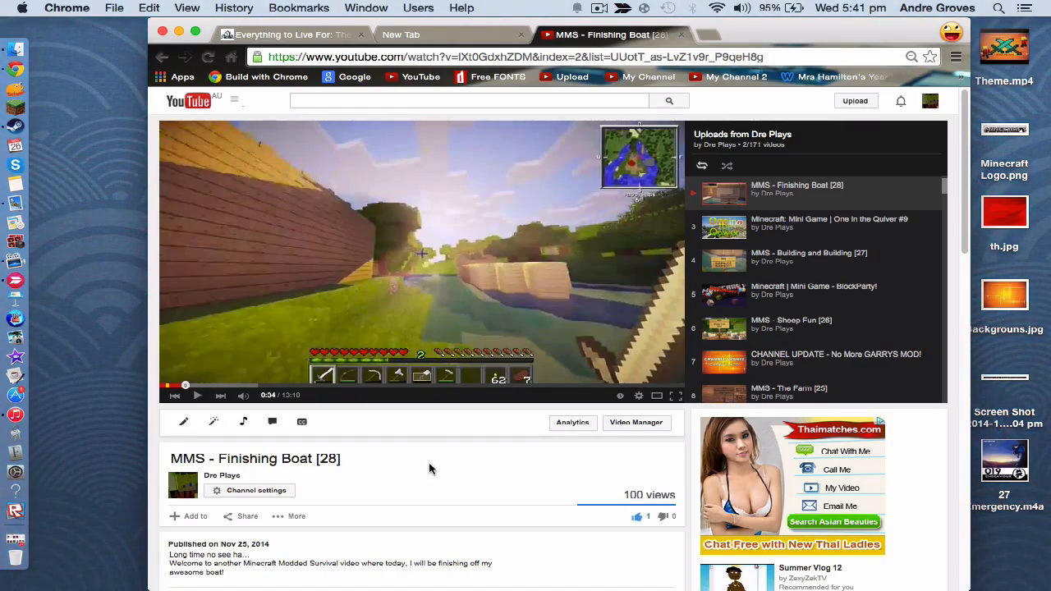
{"action": "mouse_move", "coordinate": [386, 261]}
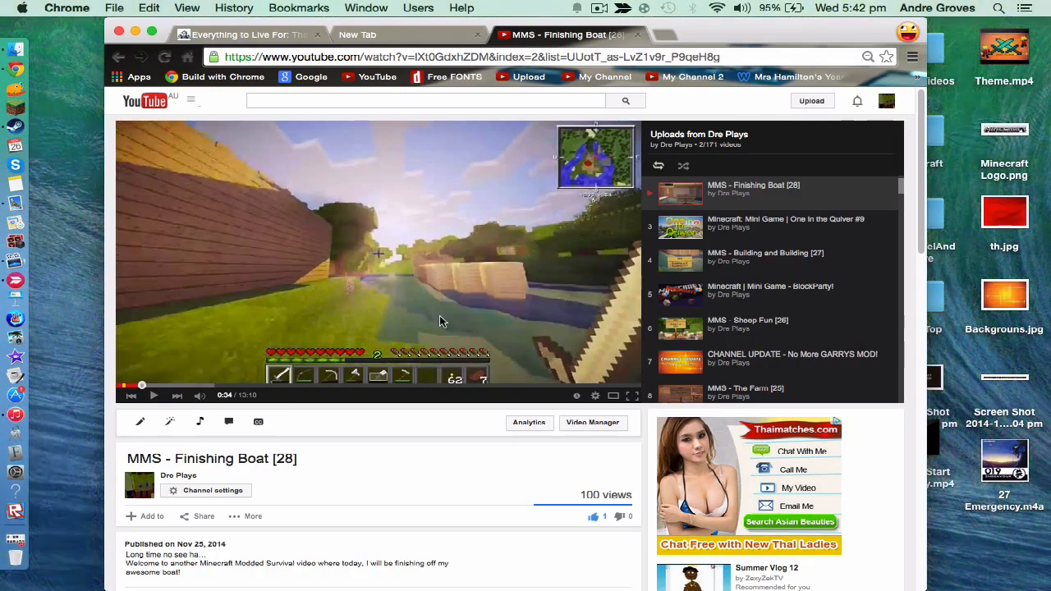
{"action": "mouse_move", "coordinate": [460, 288]}
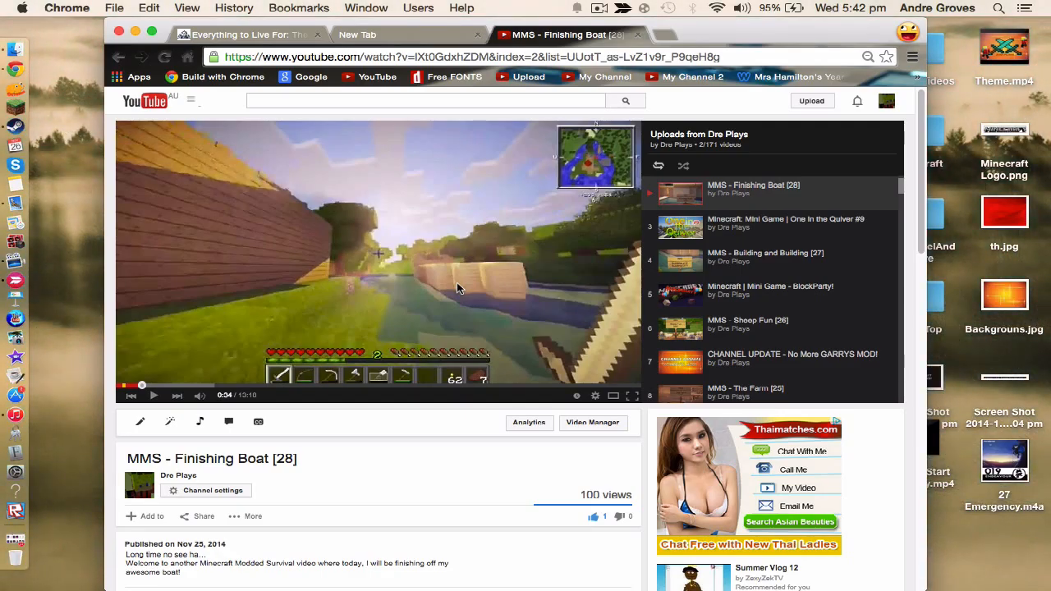
{"action": "mouse_move", "coordinate": [427, 302]}
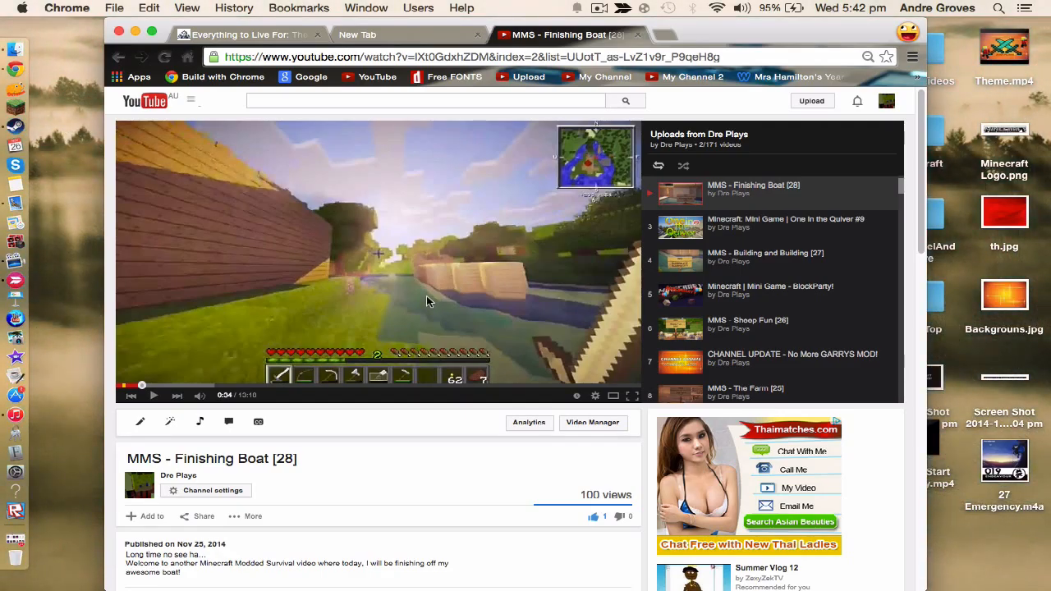